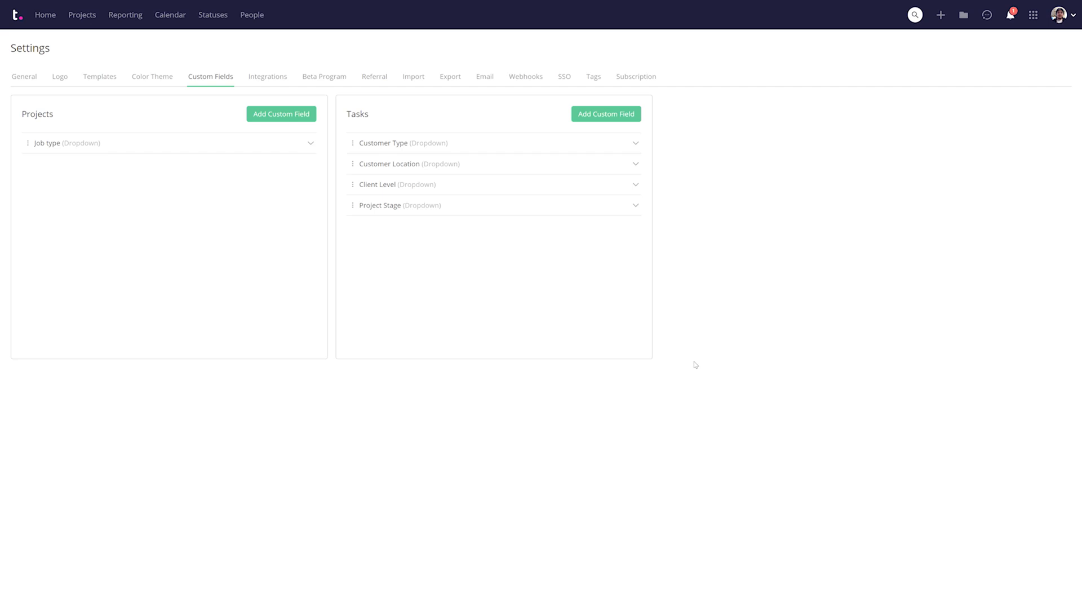
pyautogui.moveTo(706, 290)
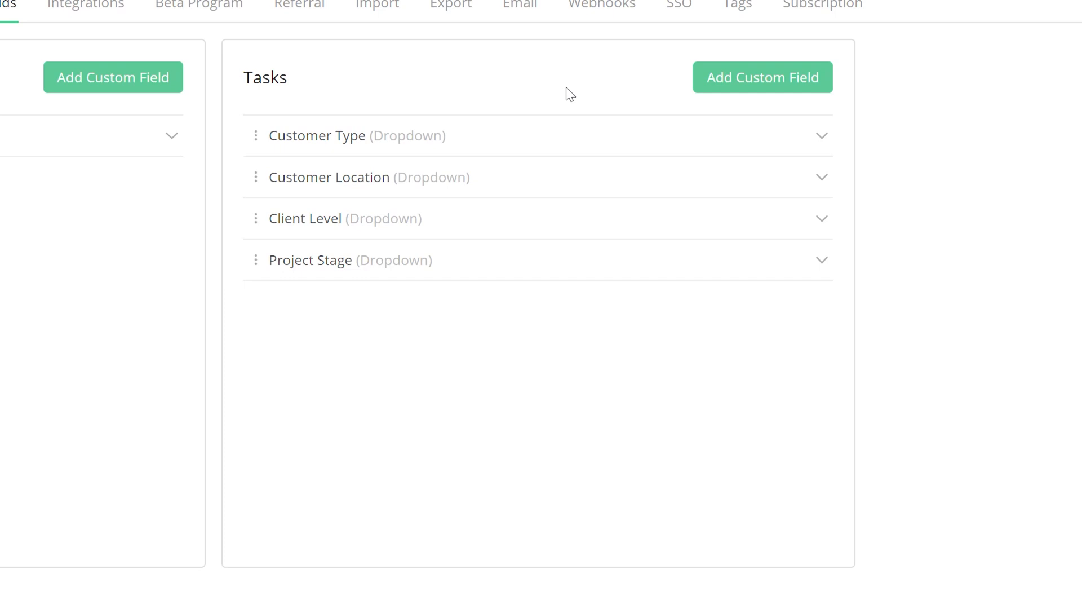
pyautogui.moveTo(474, 75)
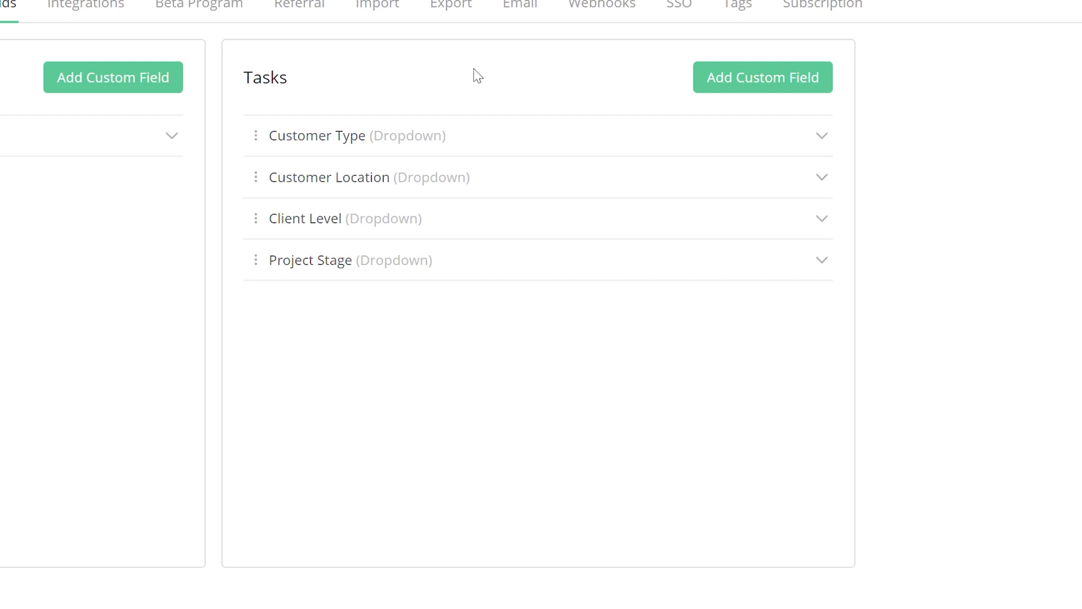
pyautogui.moveTo(458, 68)
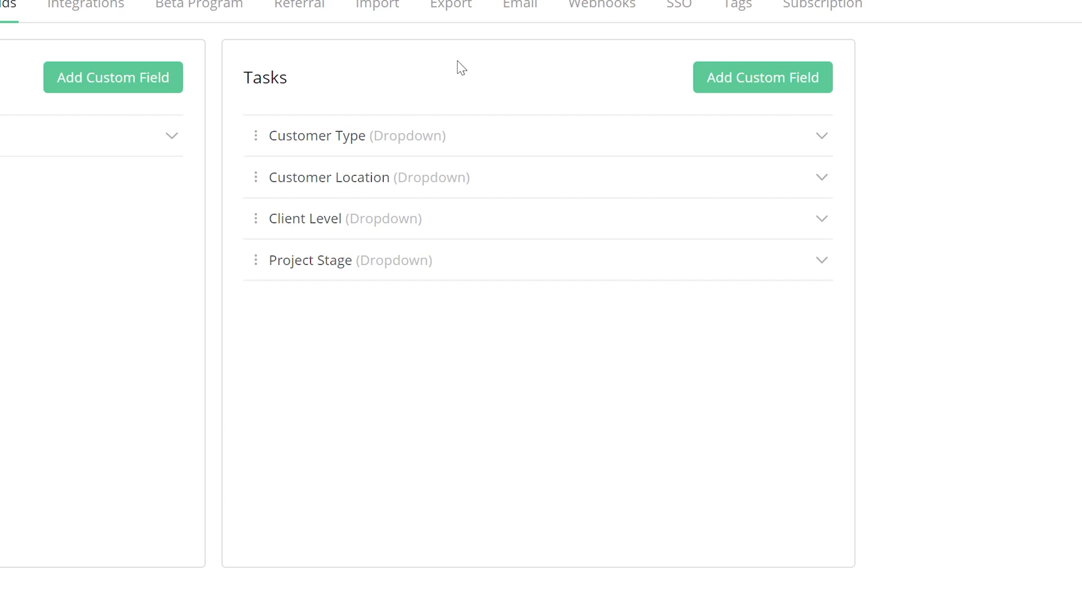
pyautogui.moveTo(406, 140)
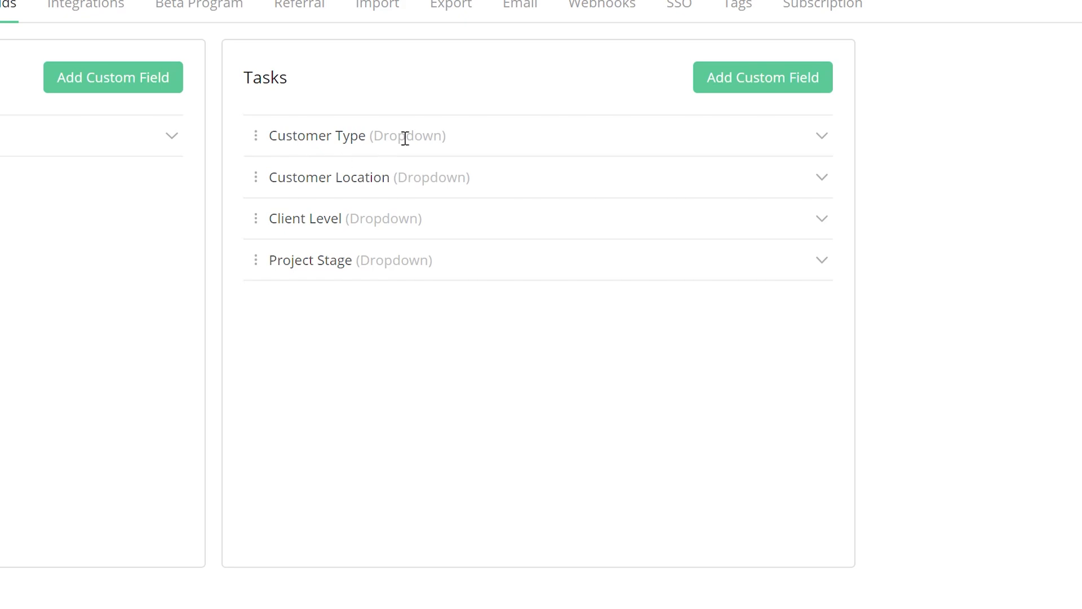
pyautogui.moveTo(823, 140)
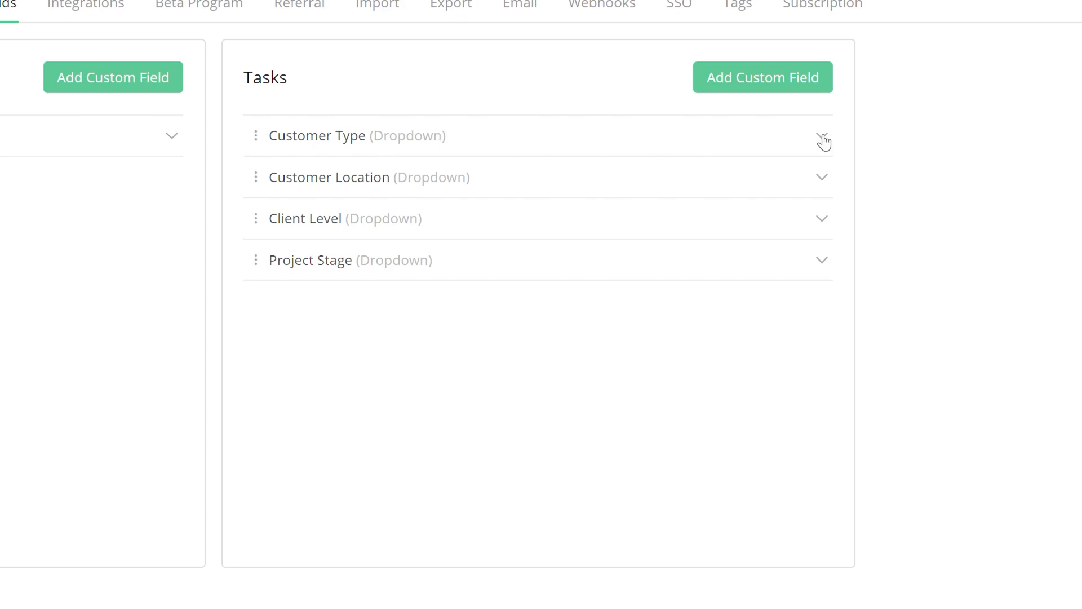
# Expand the Customer Type field and reveal its Edit and Delete options.
pyautogui.click(823, 140)
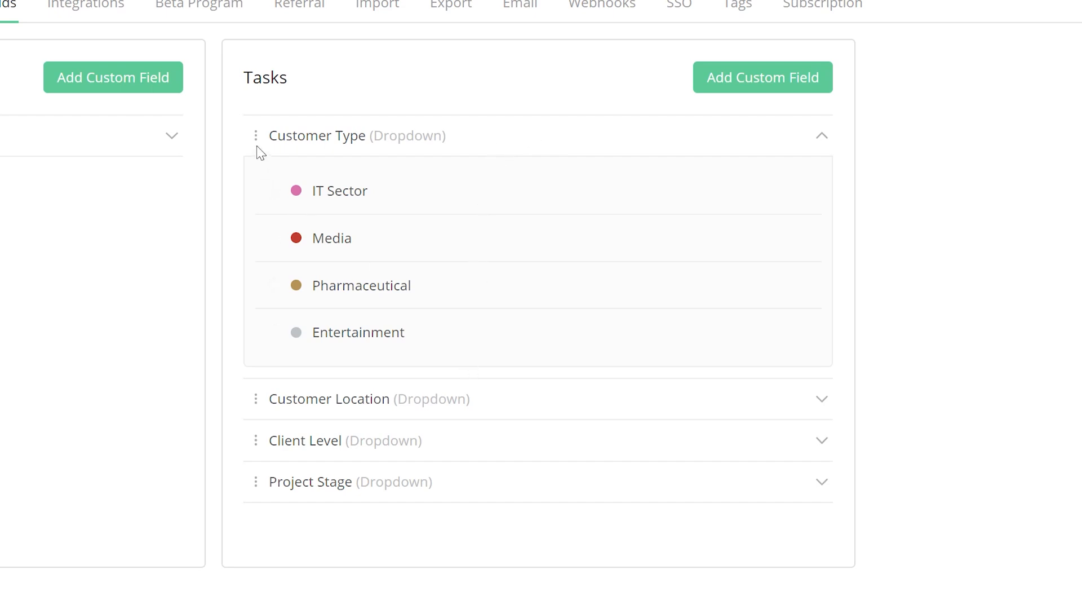
pyautogui.click(256, 135)
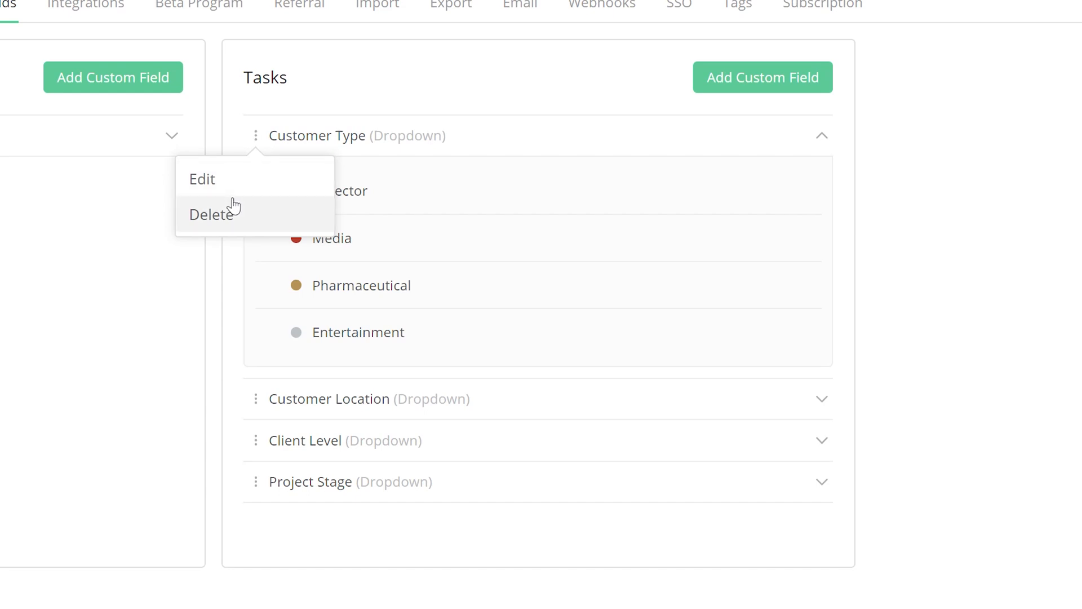
pyautogui.moveTo(234, 215)
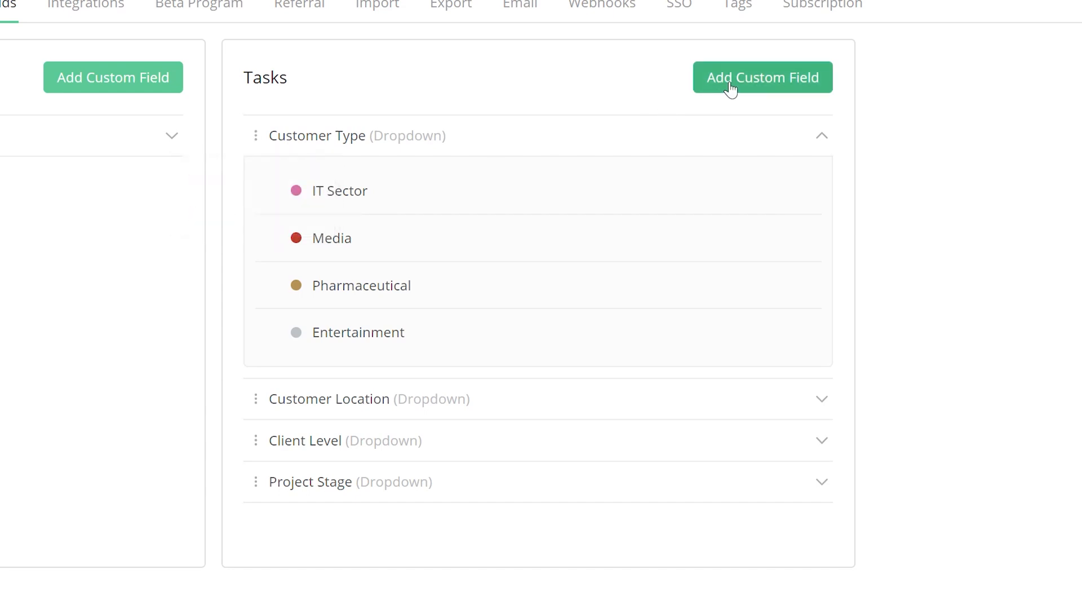
# Start a new task custom field named 'Additional Info'.
pyautogui.click(762, 76)
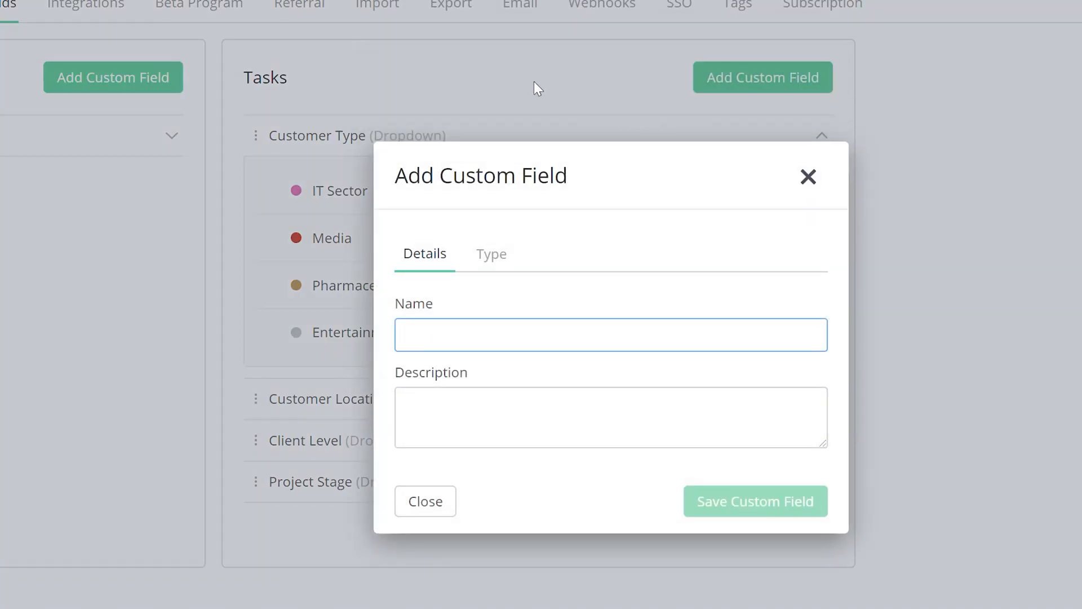
pyautogui.click(610, 332)
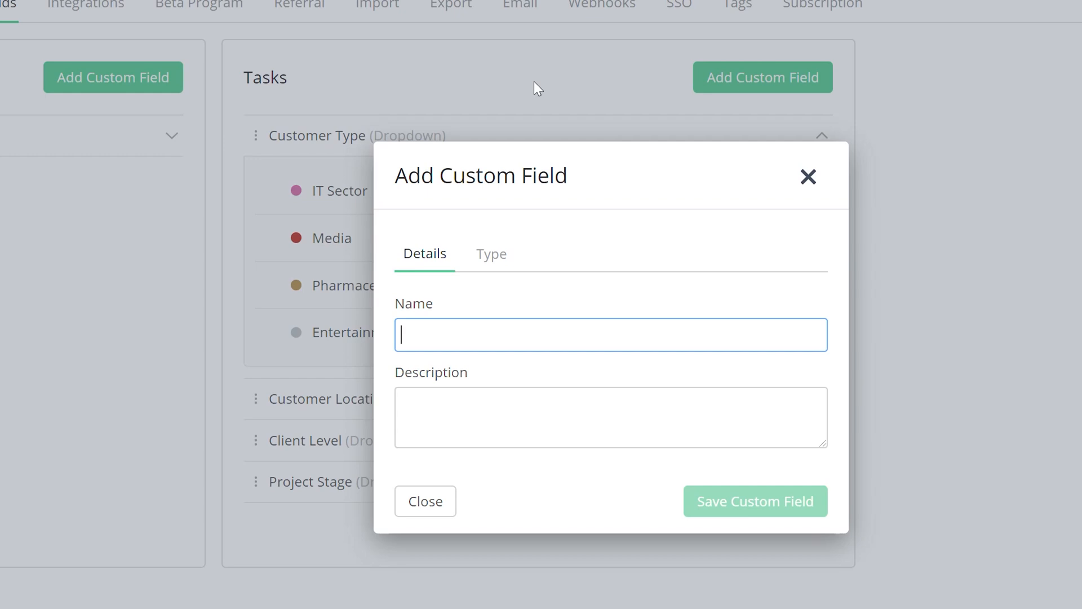
pyautogui.write('Additional Info')
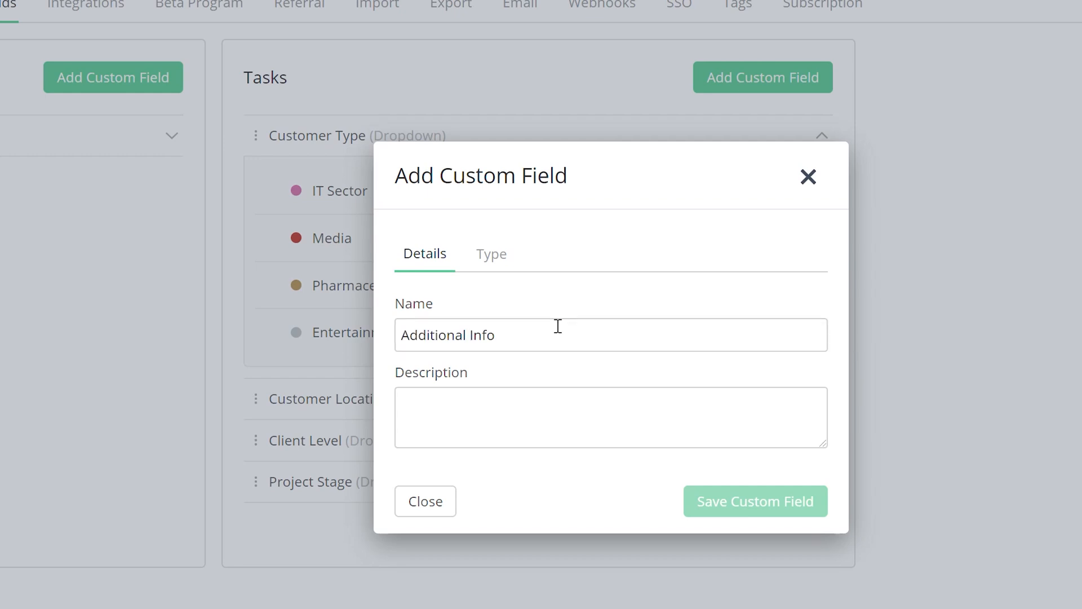
pyautogui.moveTo(521, 401)
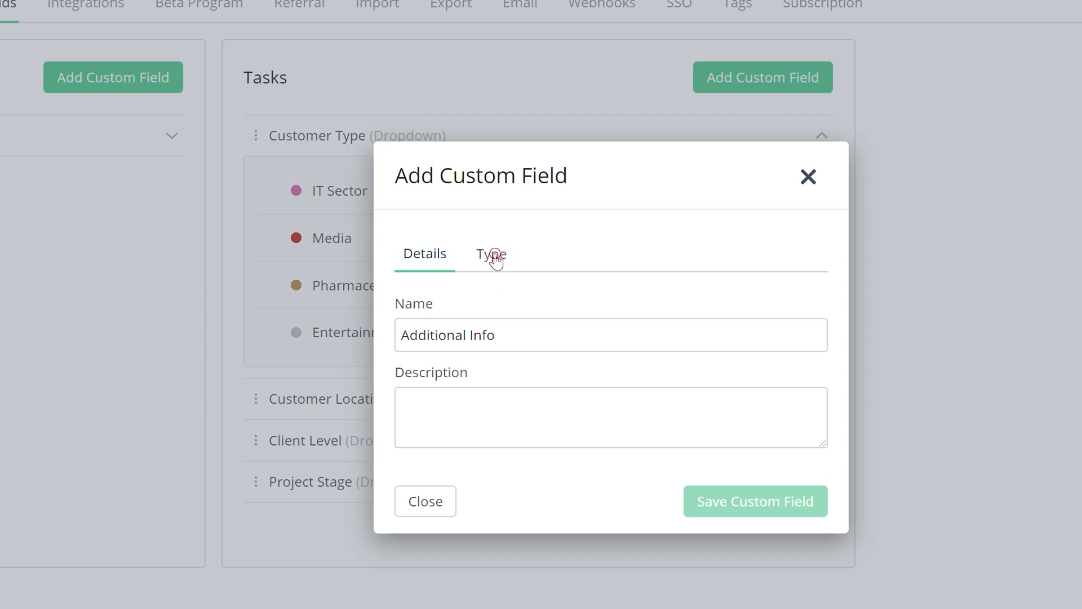
# Try Dropdown with extra options, then set the field's type to Text.
pyautogui.click(492, 254)
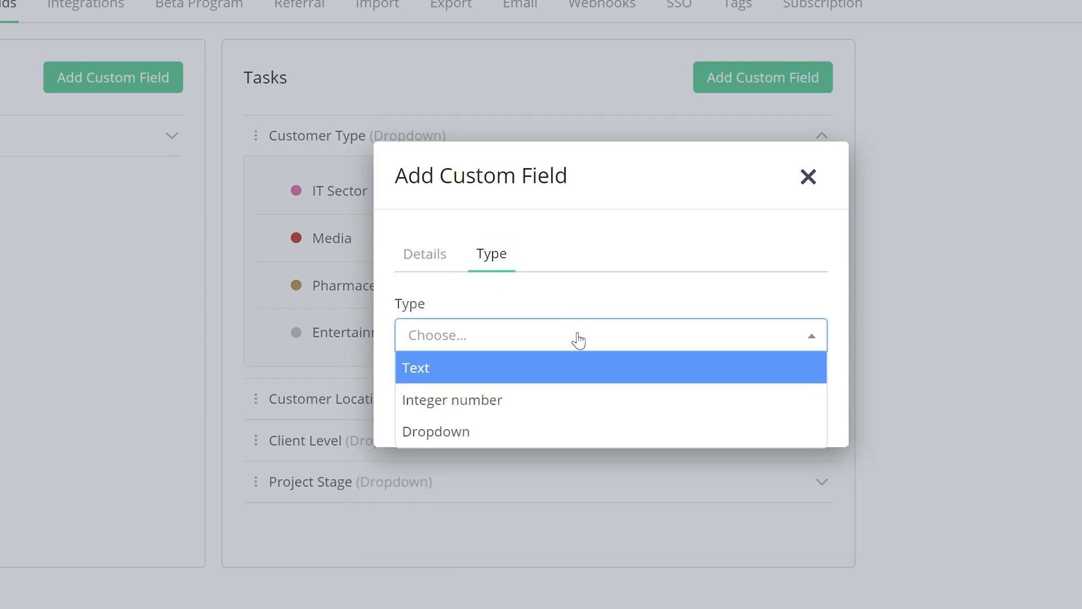
pyautogui.moveTo(512, 400)
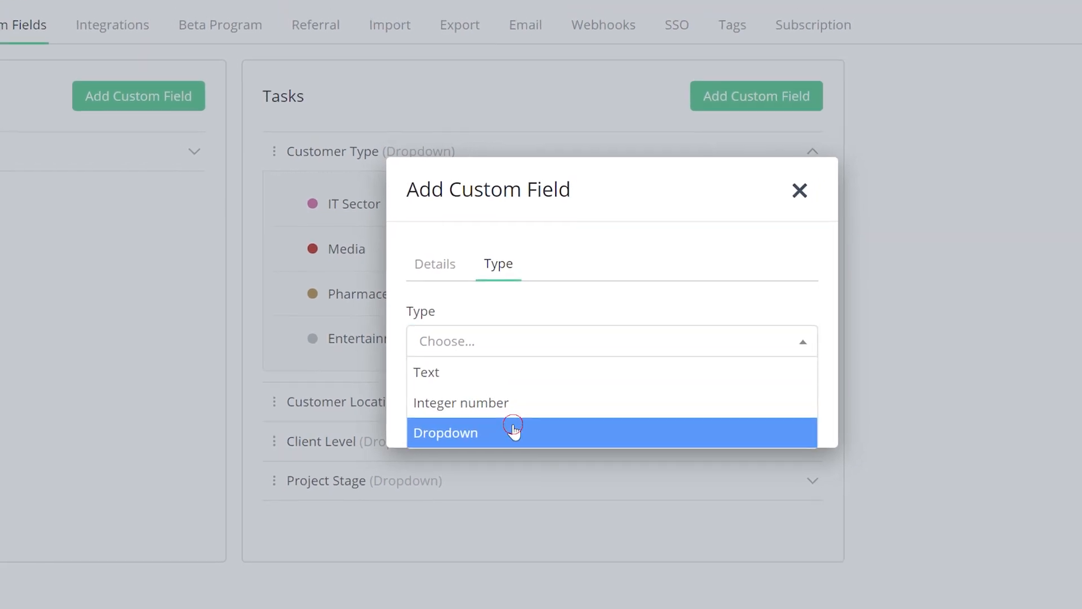
pyautogui.click(512, 433)
pyautogui.write('2')
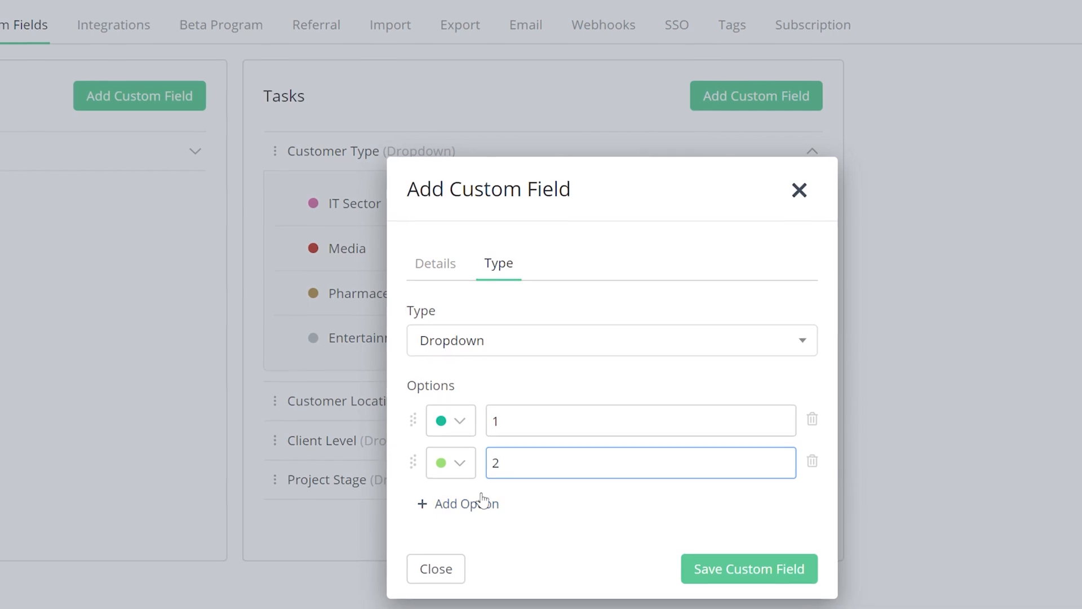
pyautogui.click(466, 503)
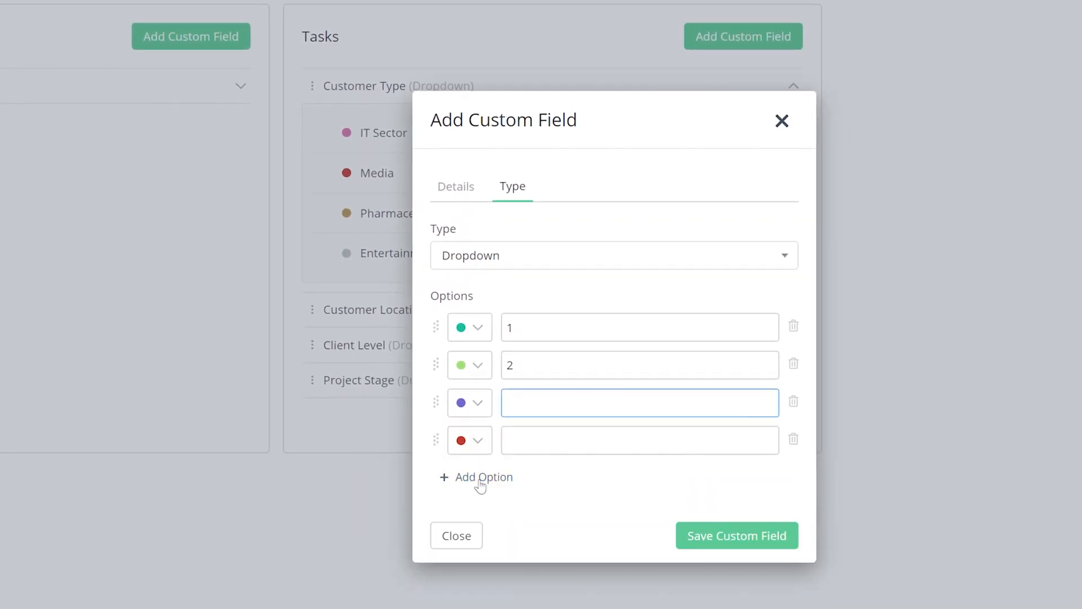
pyautogui.click(482, 478)
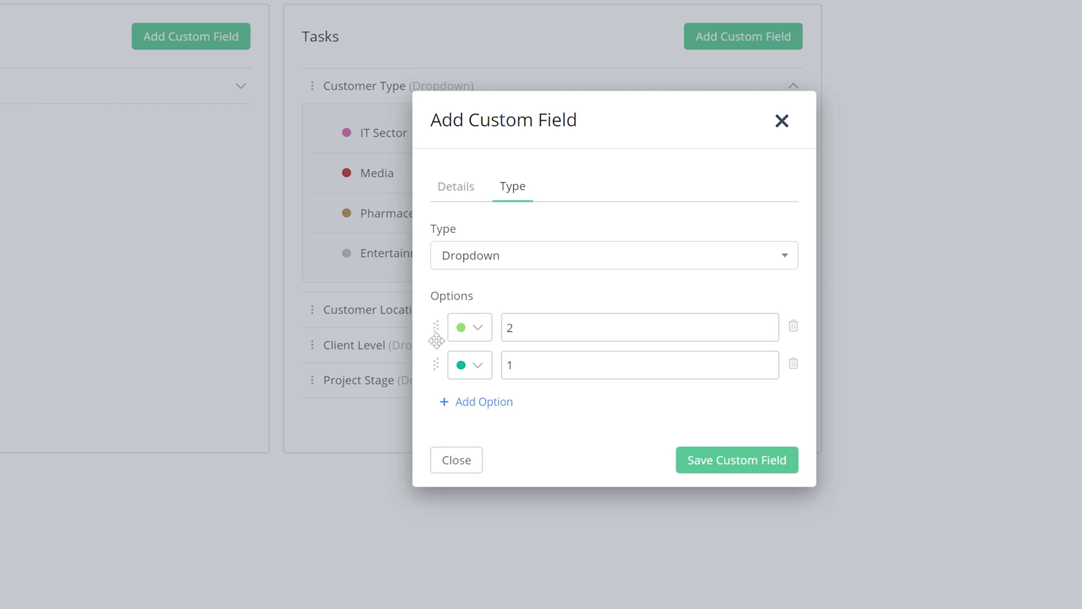
pyautogui.click(614, 255)
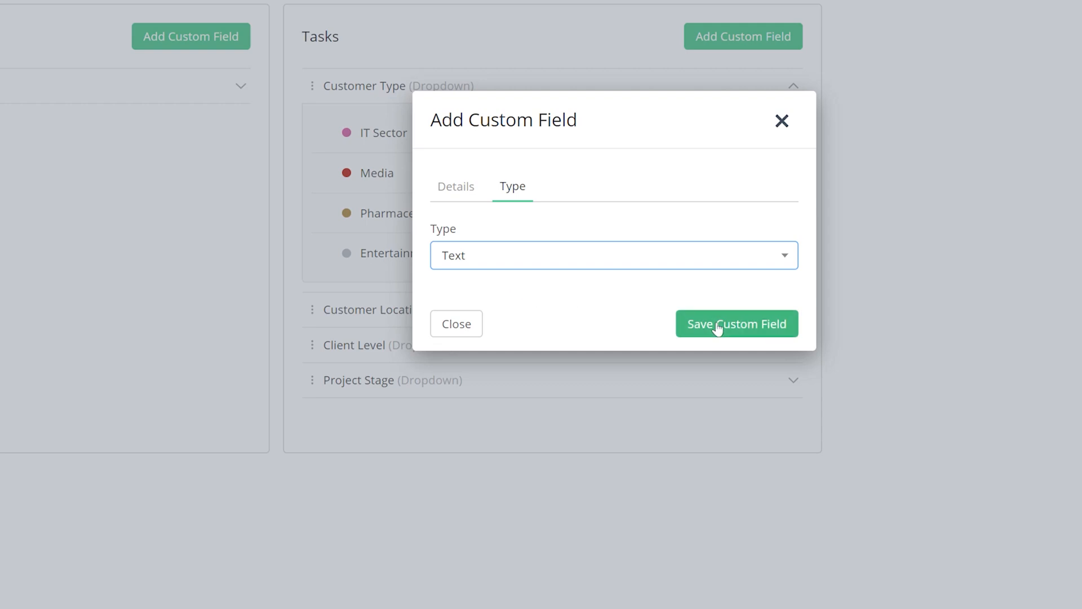
# Save the new Additional Info text custom field.
pyautogui.click(737, 324)
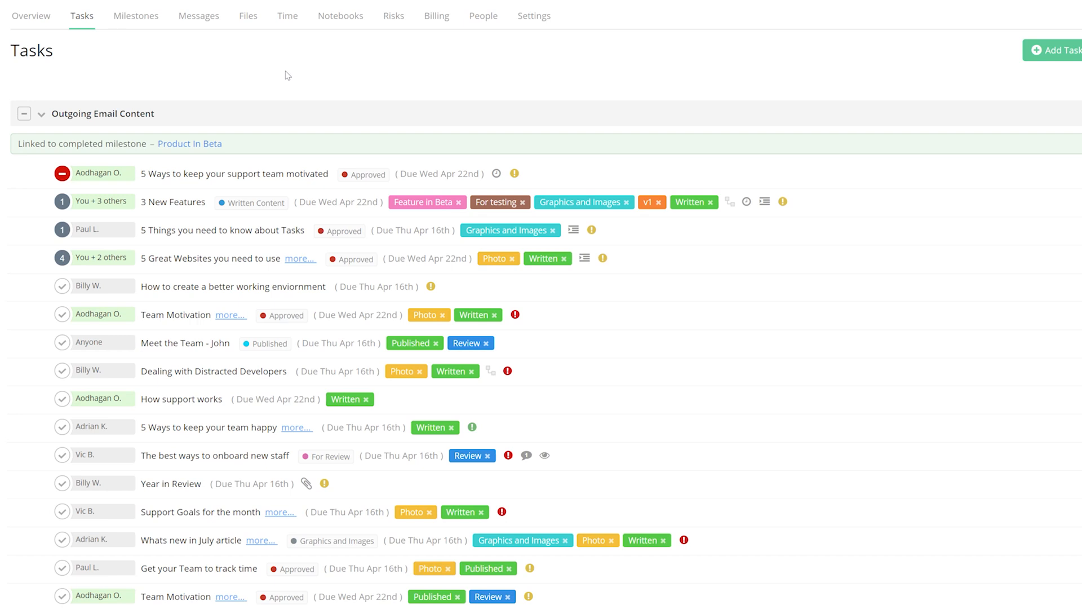
pyautogui.moveTo(269, 85)
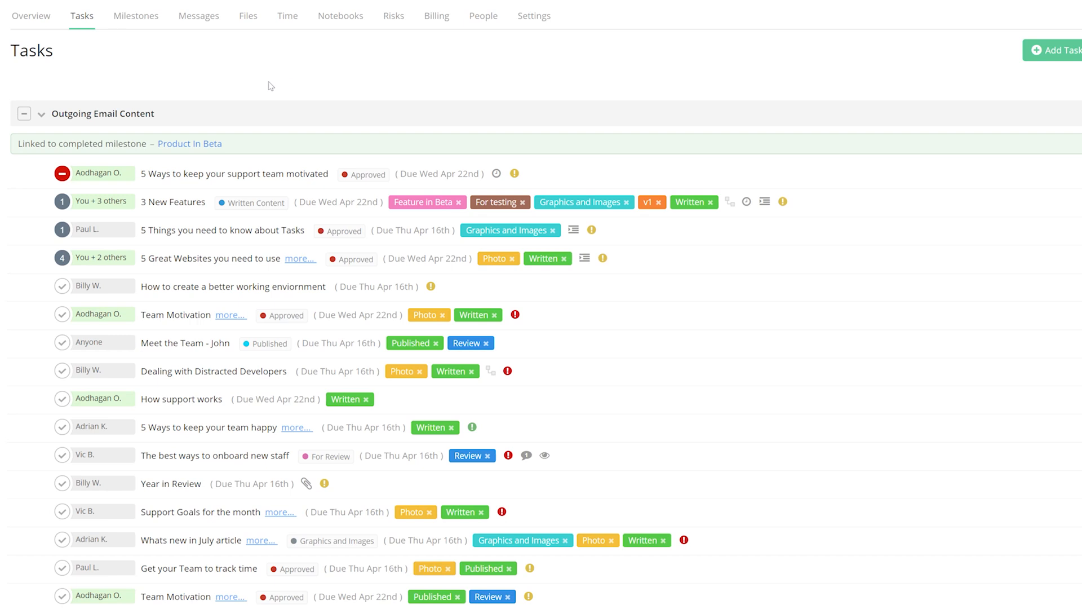
pyautogui.moveTo(63, 288)
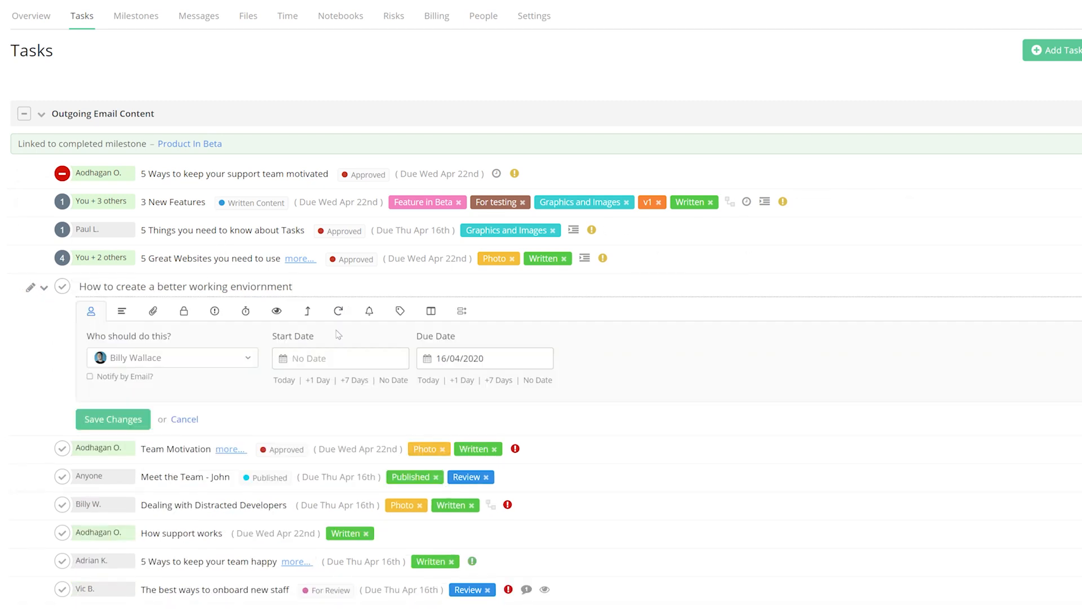
pyautogui.moveTo(462, 311)
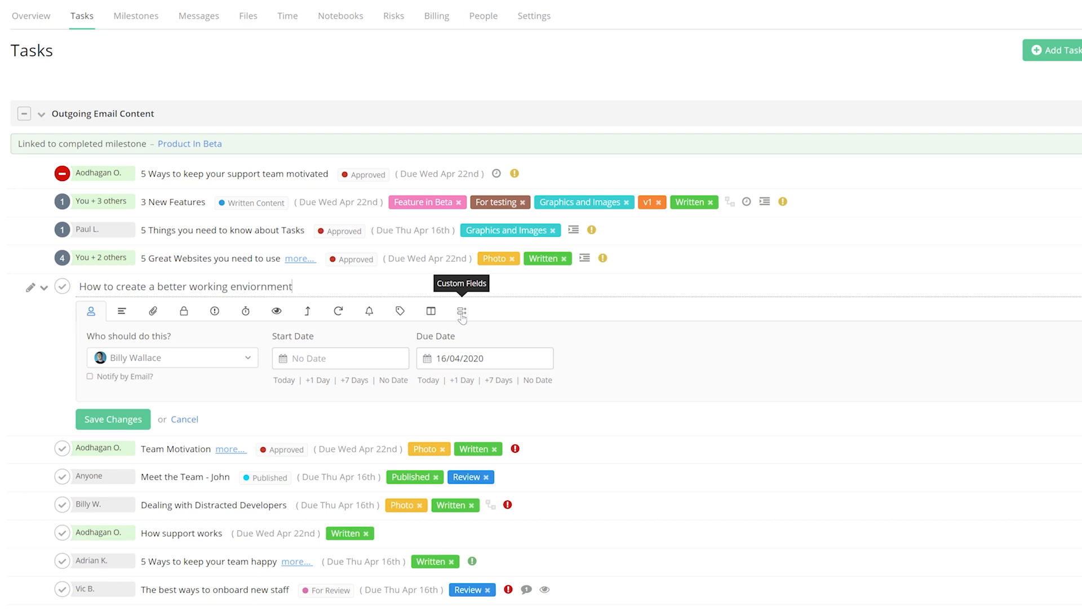
# Fill Additional Info with 'This is the first piece for this new customer' and set Client Level to Medium.
pyautogui.click(462, 311)
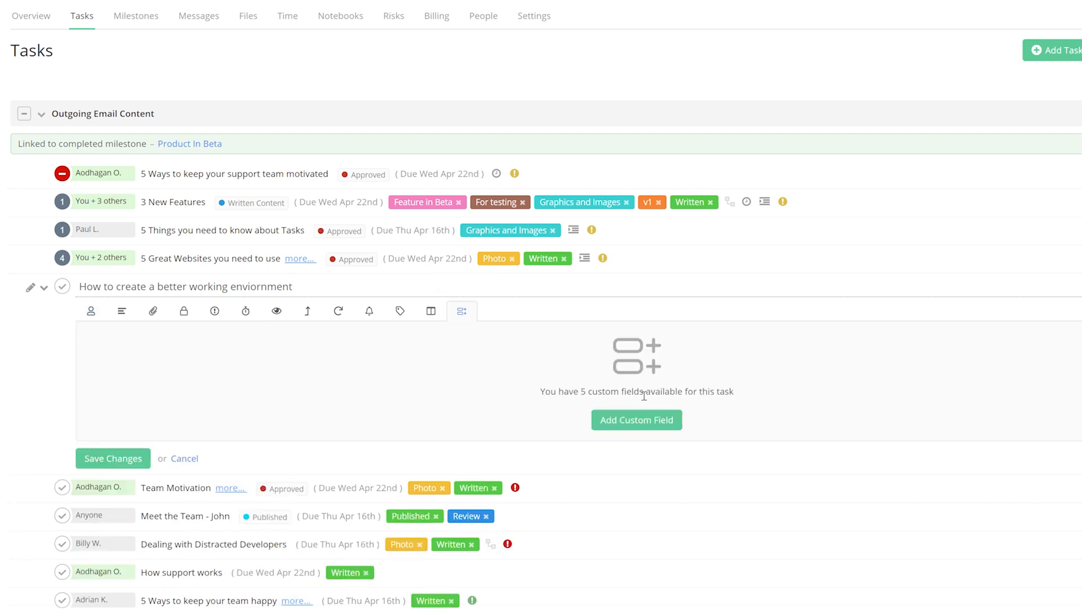
pyautogui.moveTo(635, 421)
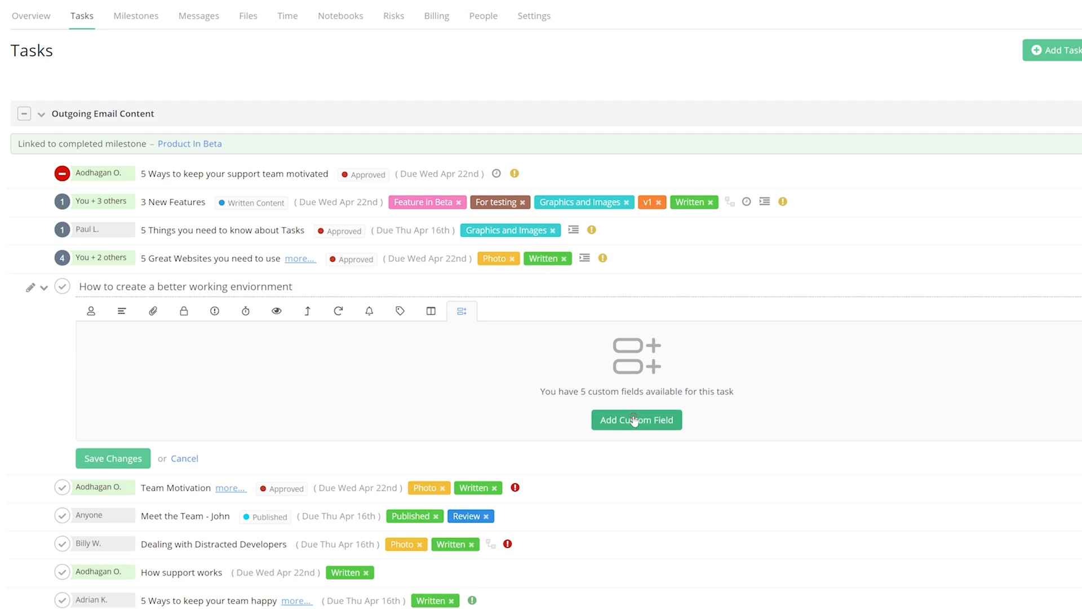
pyautogui.click(636, 419)
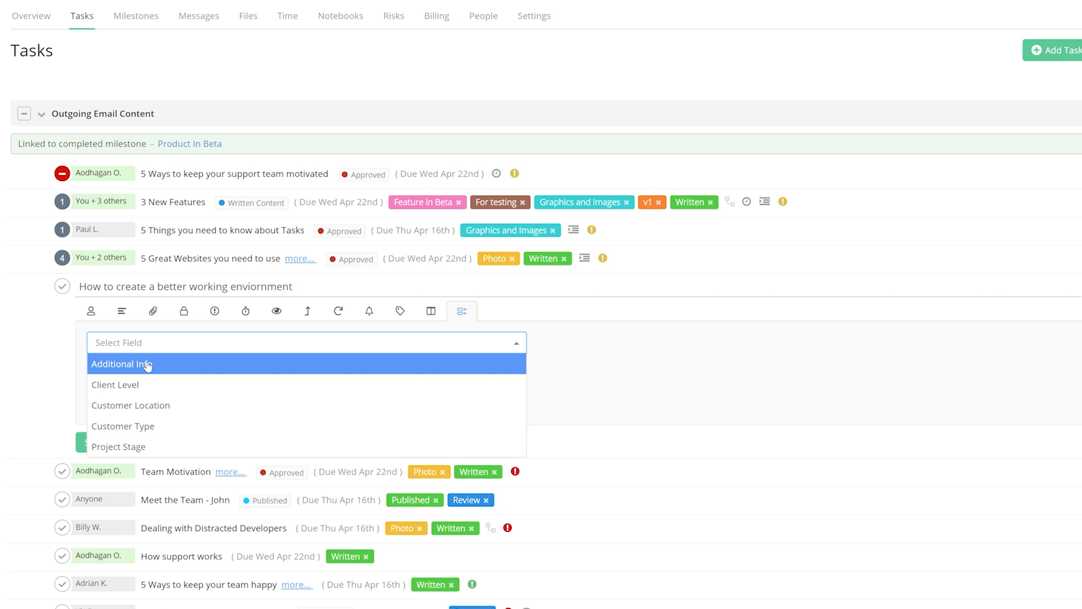
pyautogui.click(124, 363)
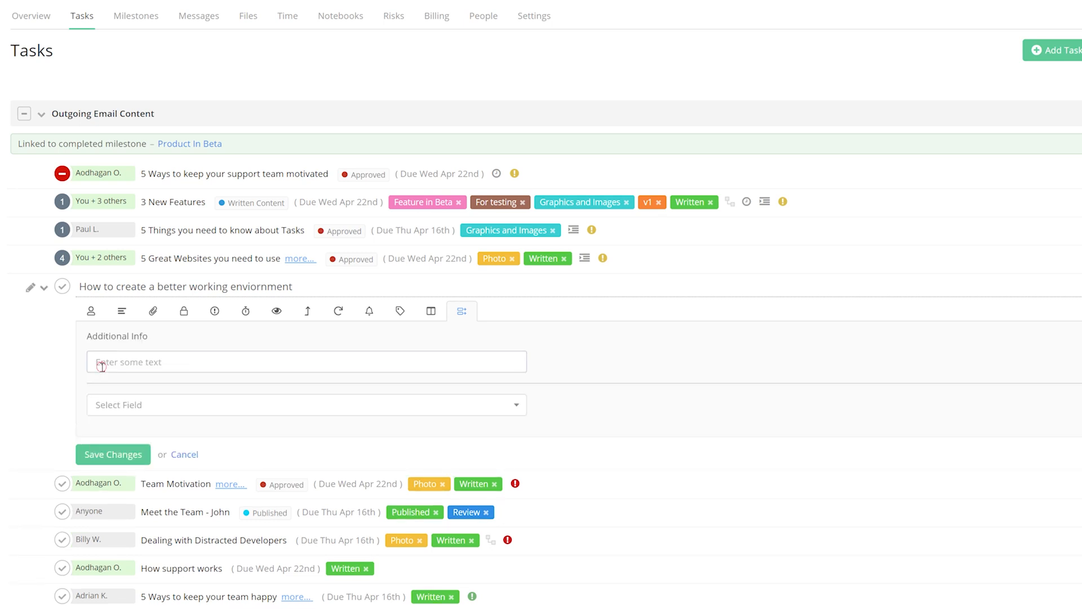
pyautogui.write('This is the first piece for this new customer')
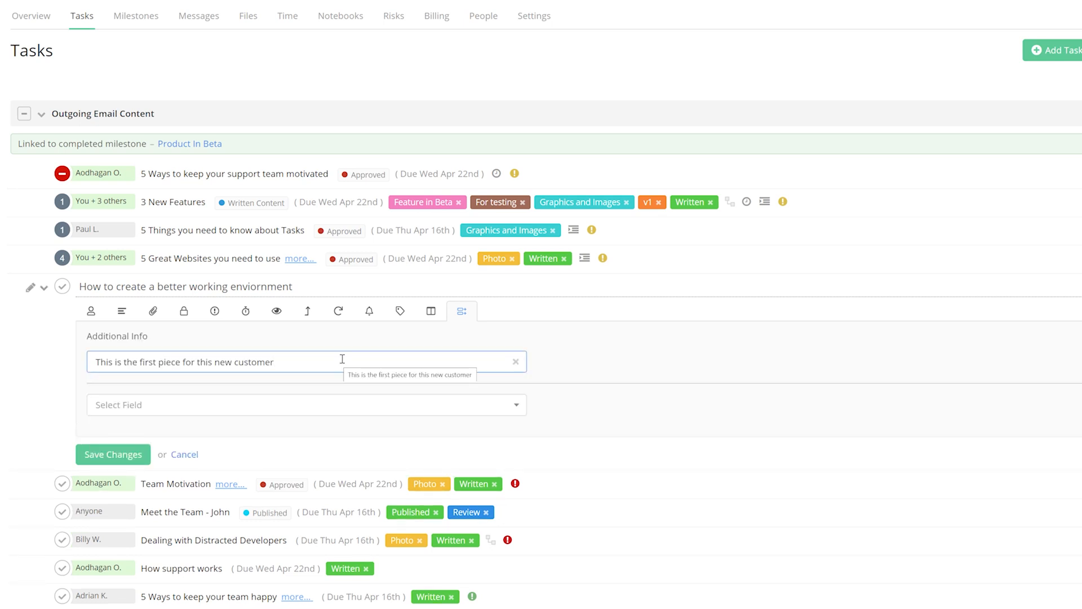
pyautogui.moveTo(320, 365)
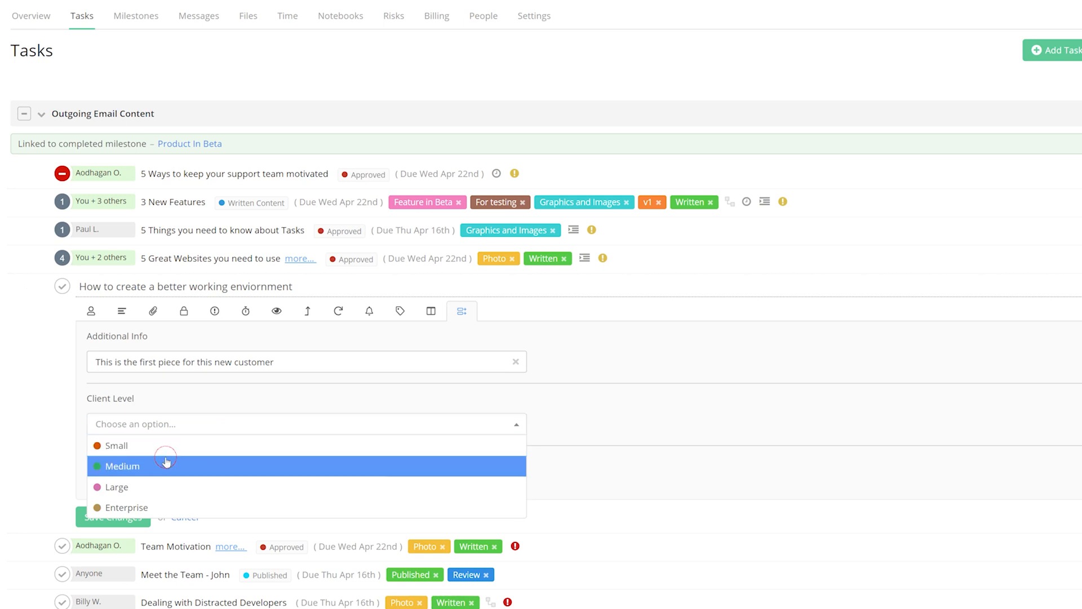
pyautogui.click(122, 467)
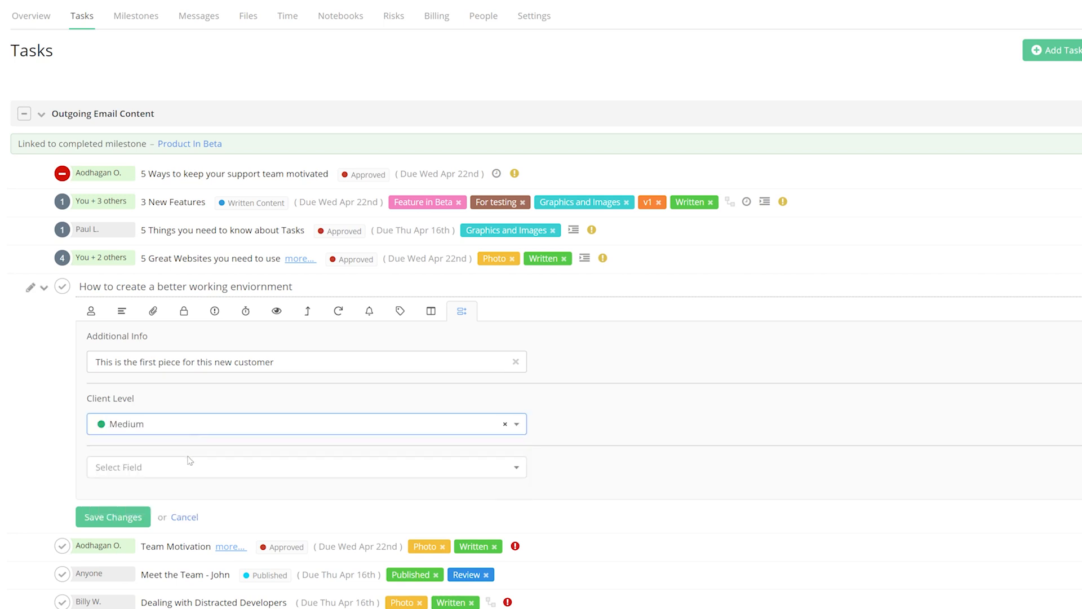
pyautogui.moveTo(187, 469)
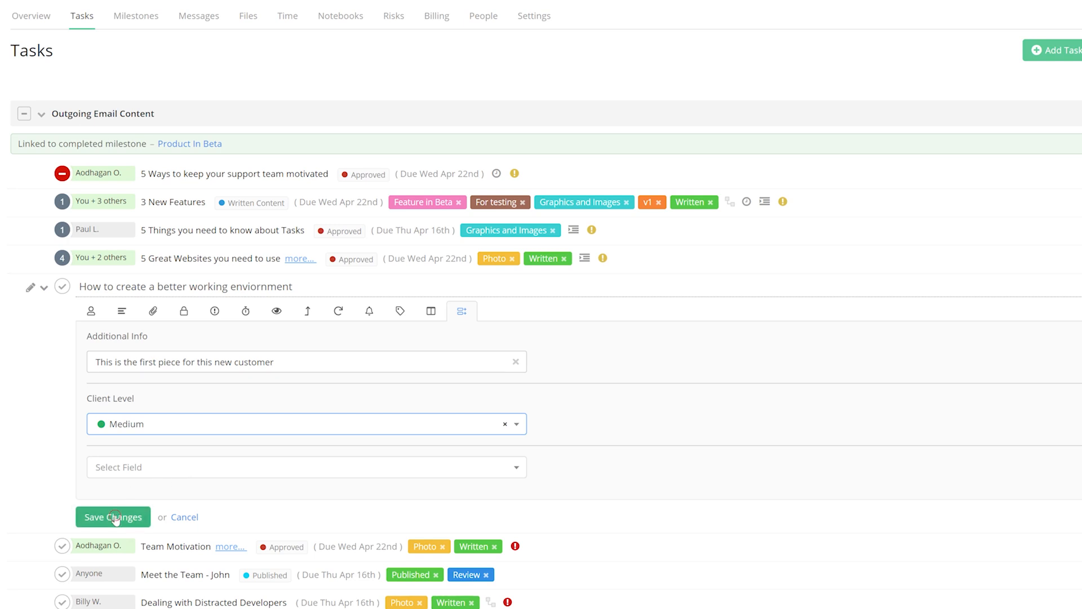
# Save the task's custom field values and view them on its details page.
pyautogui.click(113, 516)
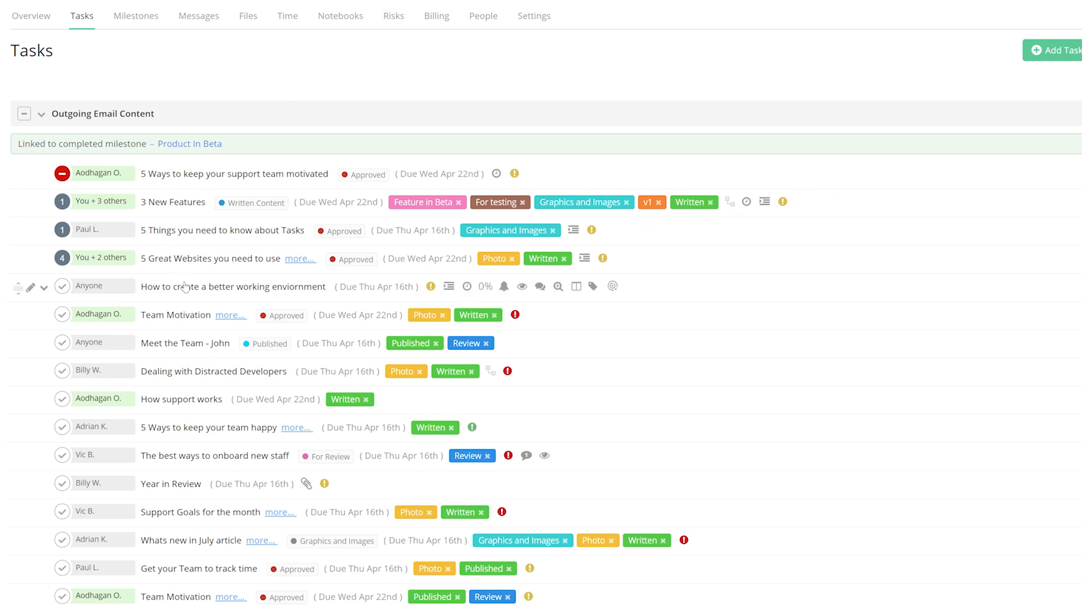
pyautogui.click(232, 287)
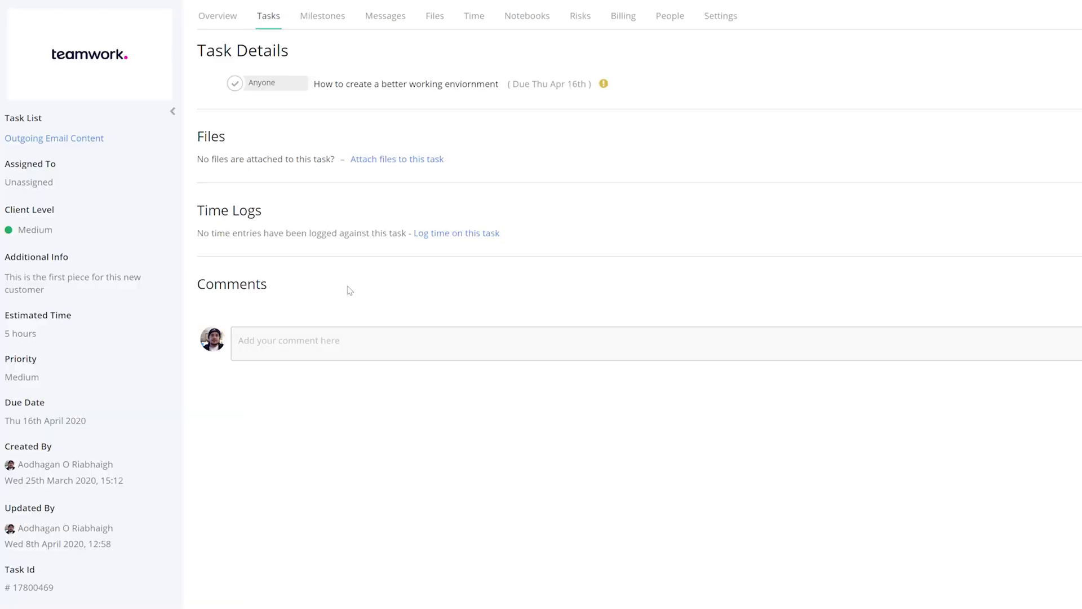
pyautogui.moveTo(127, 228)
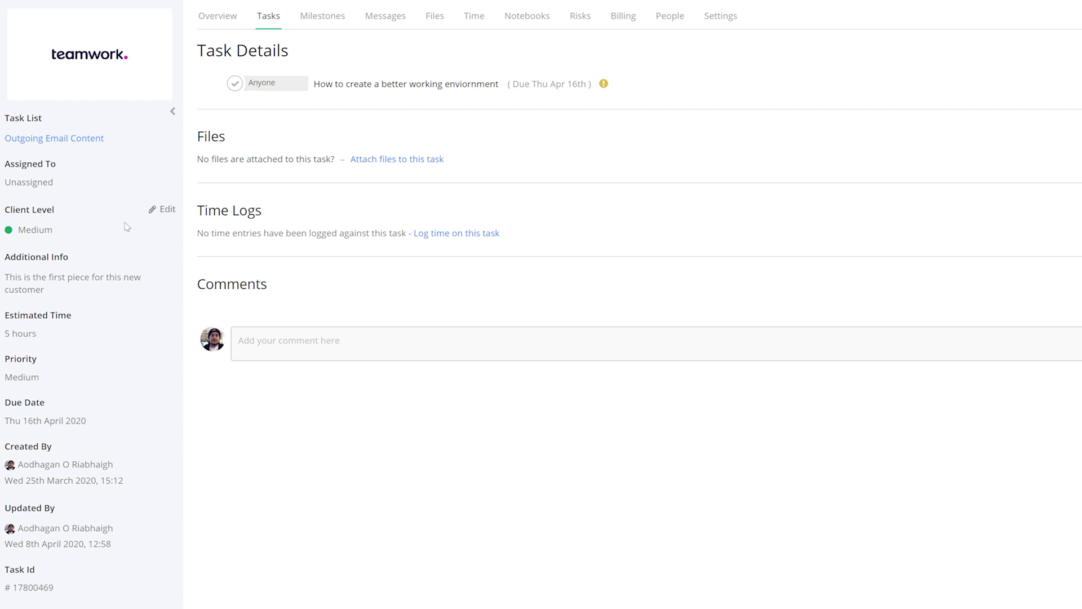